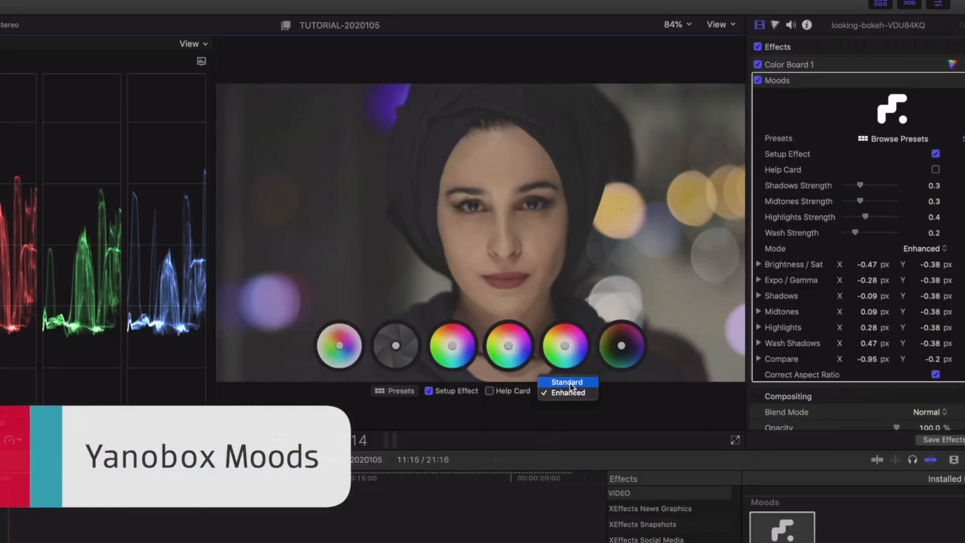
# Step: Change the portrait clip's Moods effect mode from Enhanced to Standard
pyautogui.click(565, 393)
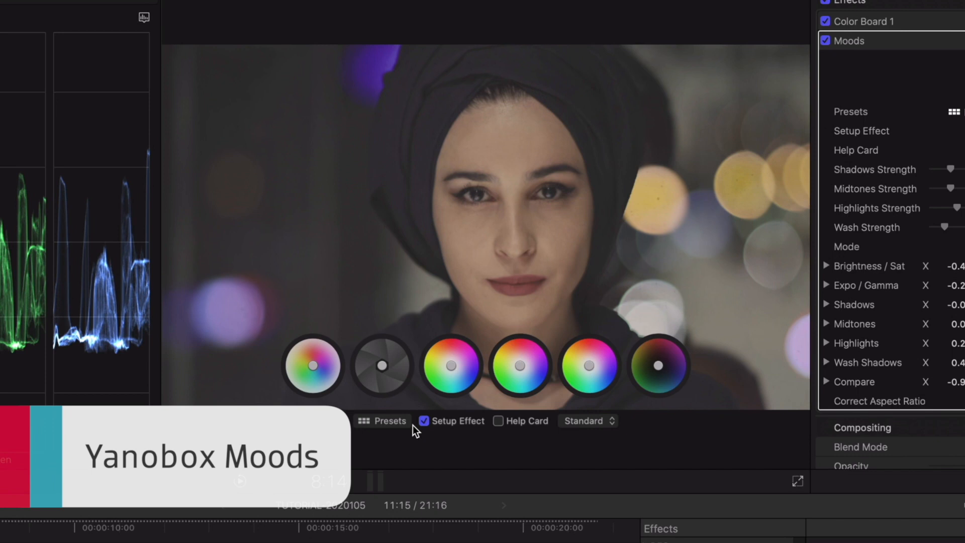
pyautogui.click(498, 421)
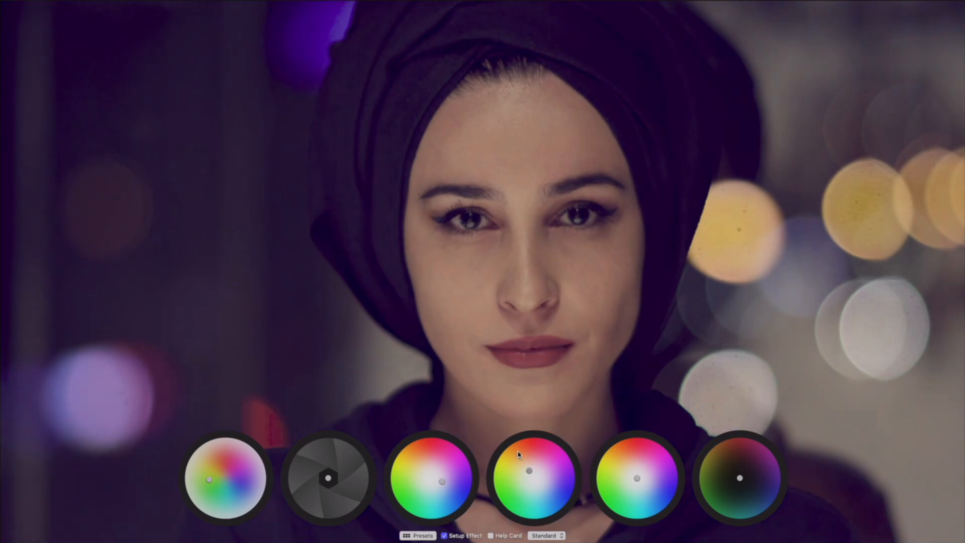
pyautogui.click(546, 534)
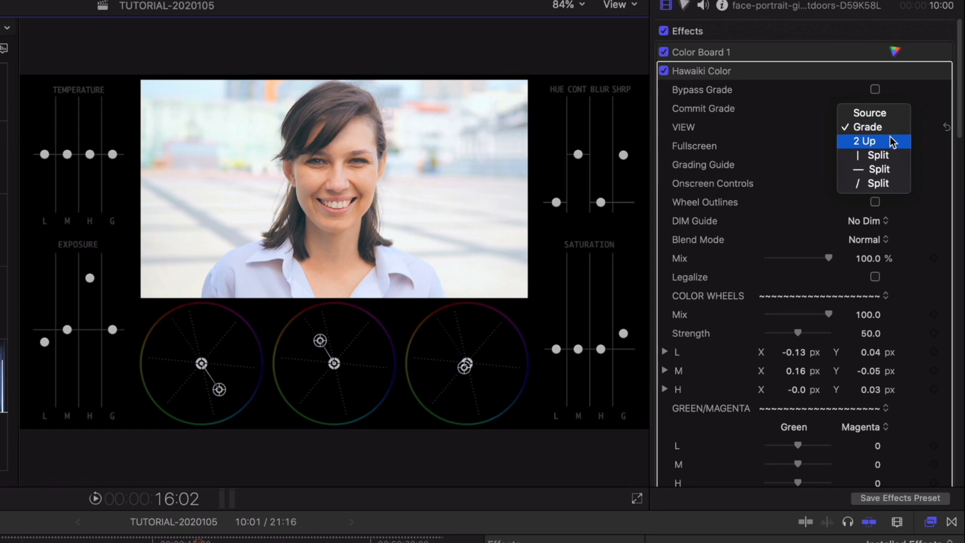
# Step: Set Hawaiki Color's view to 2 Up and enable Fullscreen
pyautogui.click(863, 141)
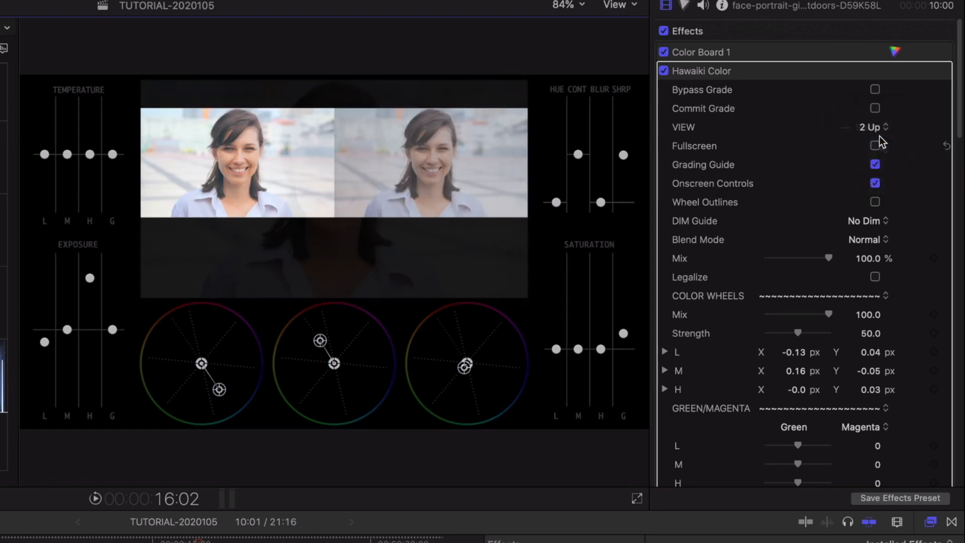
pyautogui.click(875, 108)
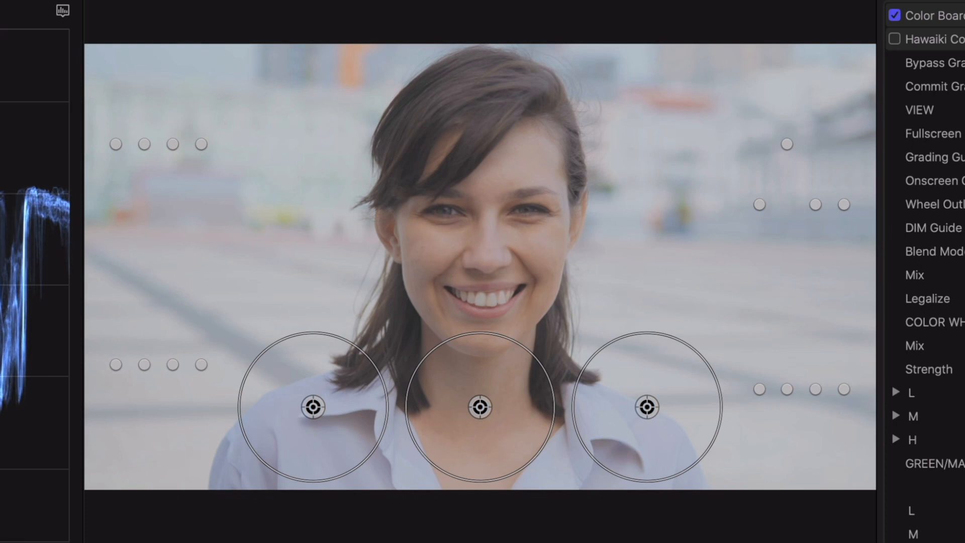
pyautogui.moveTo(326, 415)
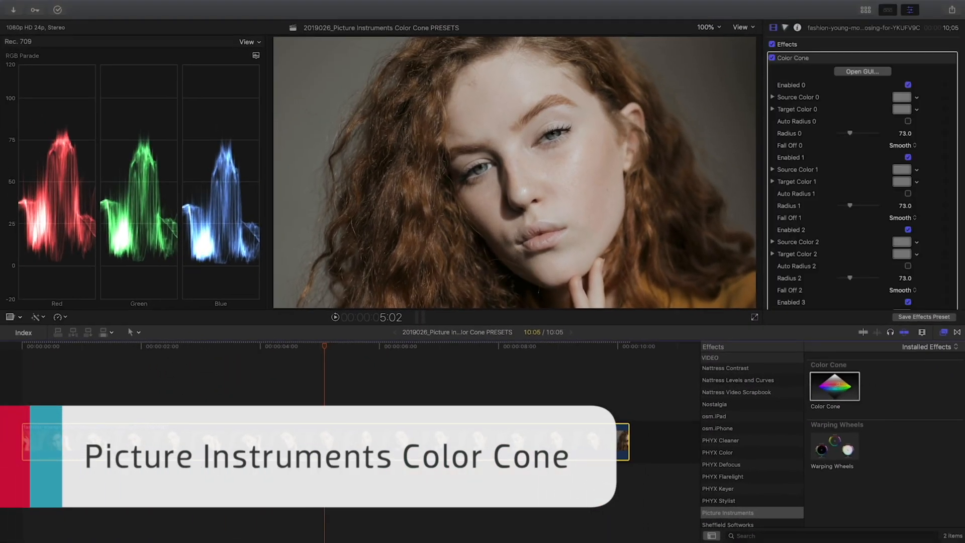
# Step: Open the Color Cone GUI to map the dark background to blue
pyautogui.click(863, 71)
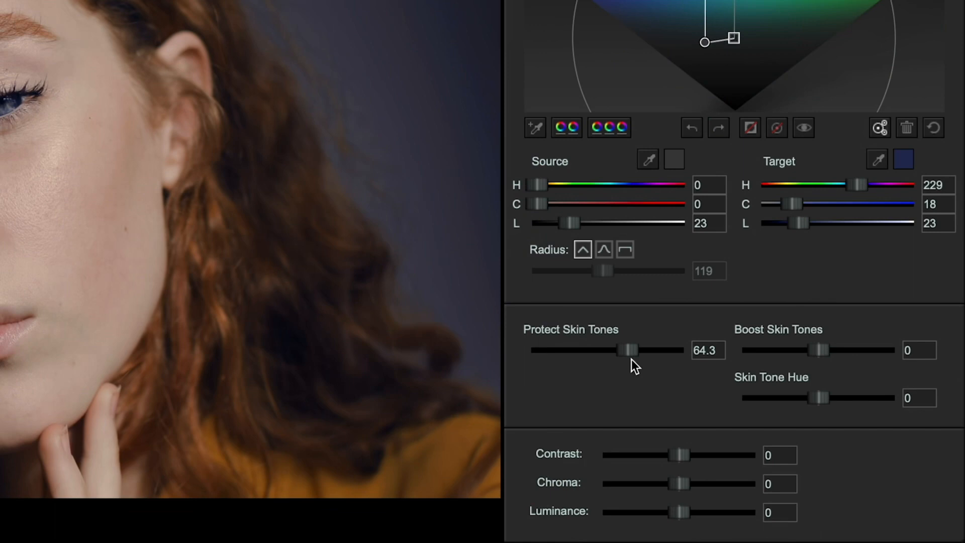
pyautogui.moveTo(837, 369)
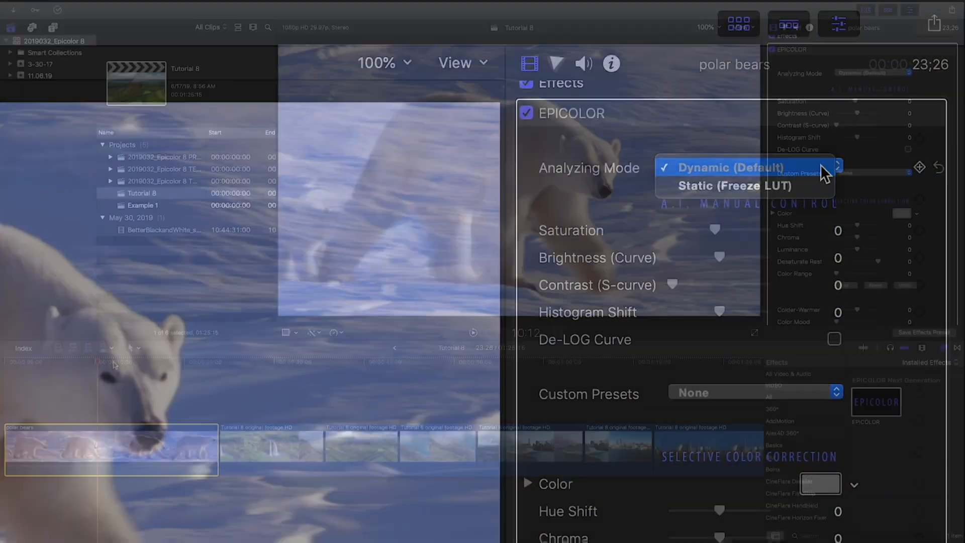
# Step: Set Epicolor's Analyzing Mode on the polar bears clip to Static (Freeze LUT)
pyautogui.click(729, 166)
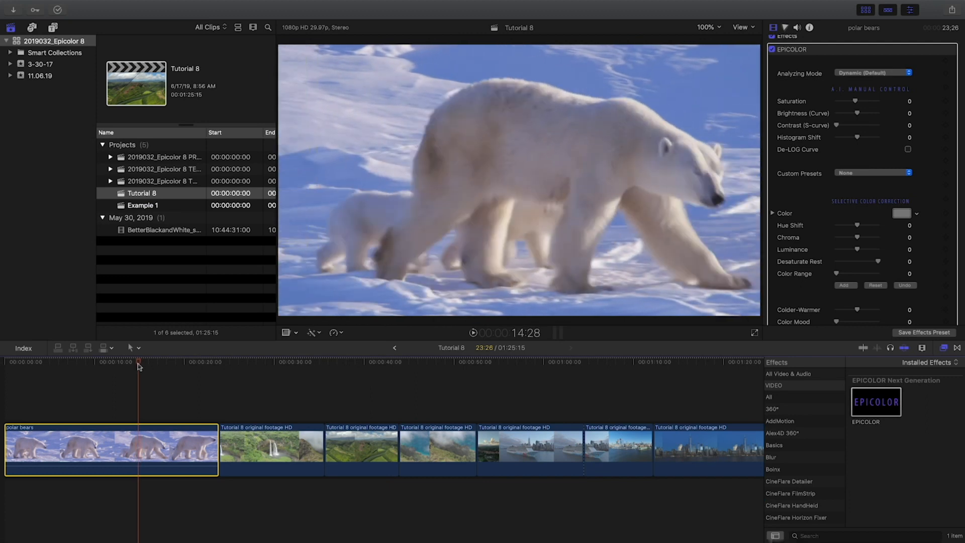
pyautogui.click(871, 72)
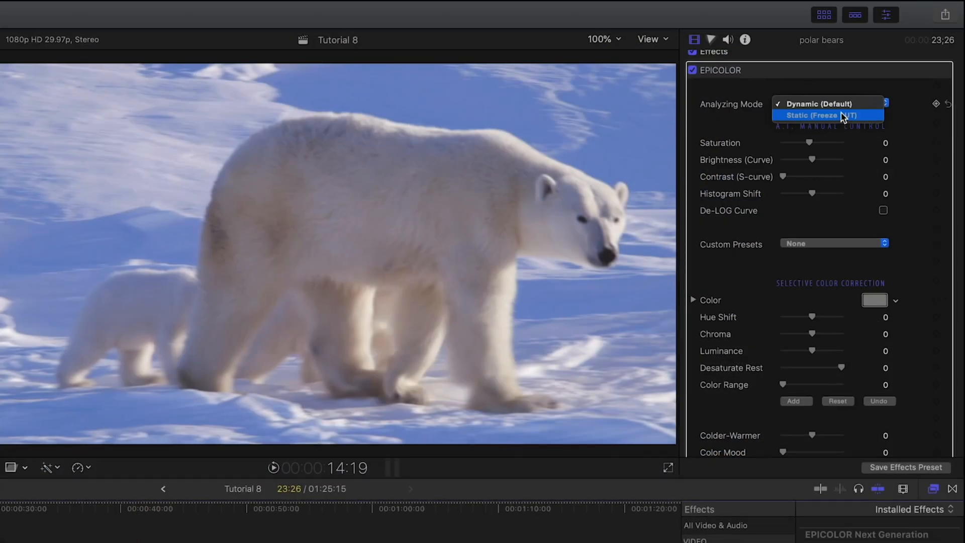
pyautogui.click(822, 115)
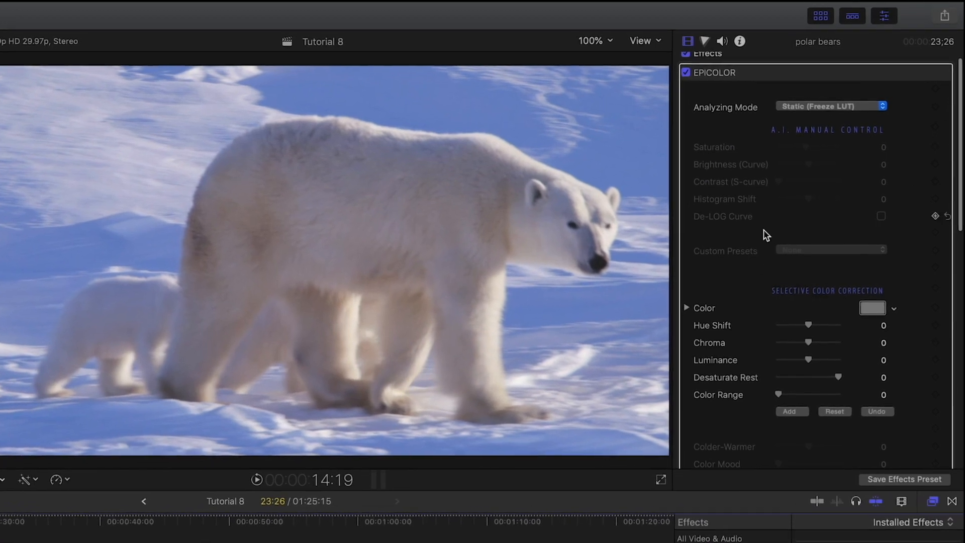
pyautogui.click(660, 479)
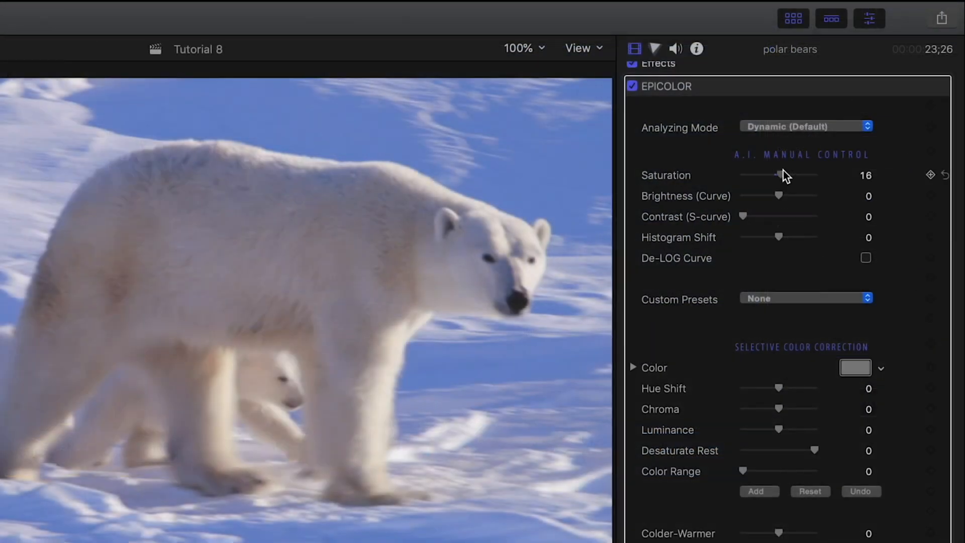
pyautogui.moveTo(779, 201)
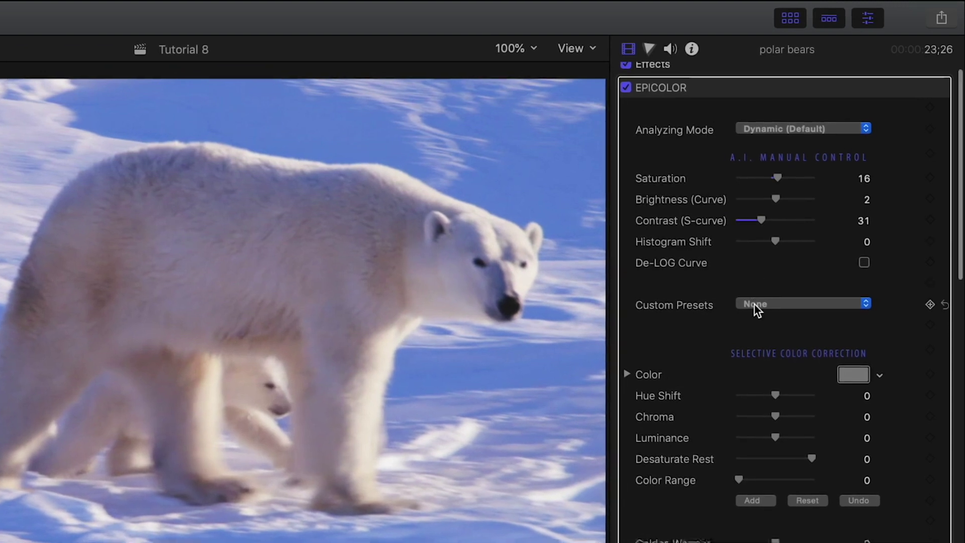
# Step: Scroll the Epicolor inspector to reach Saturation, Brightness and Contrast
pyautogui.scroll(-3)
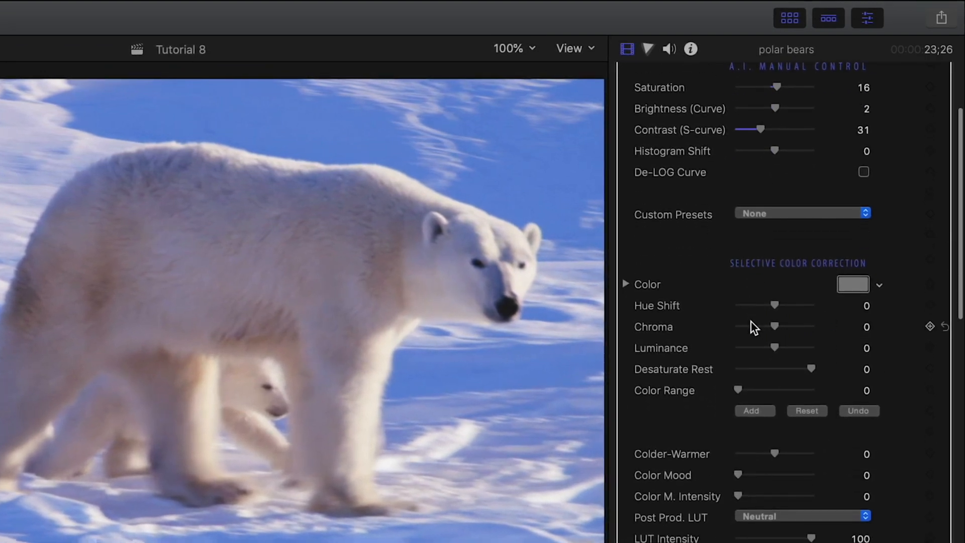